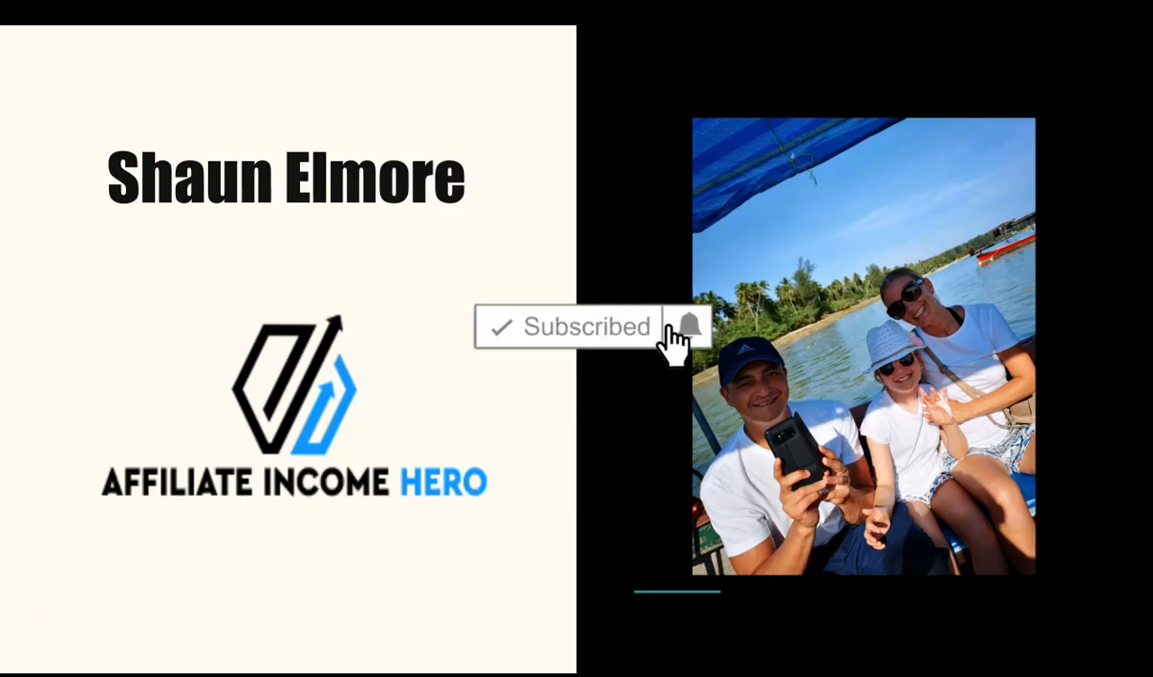
click(689, 328)
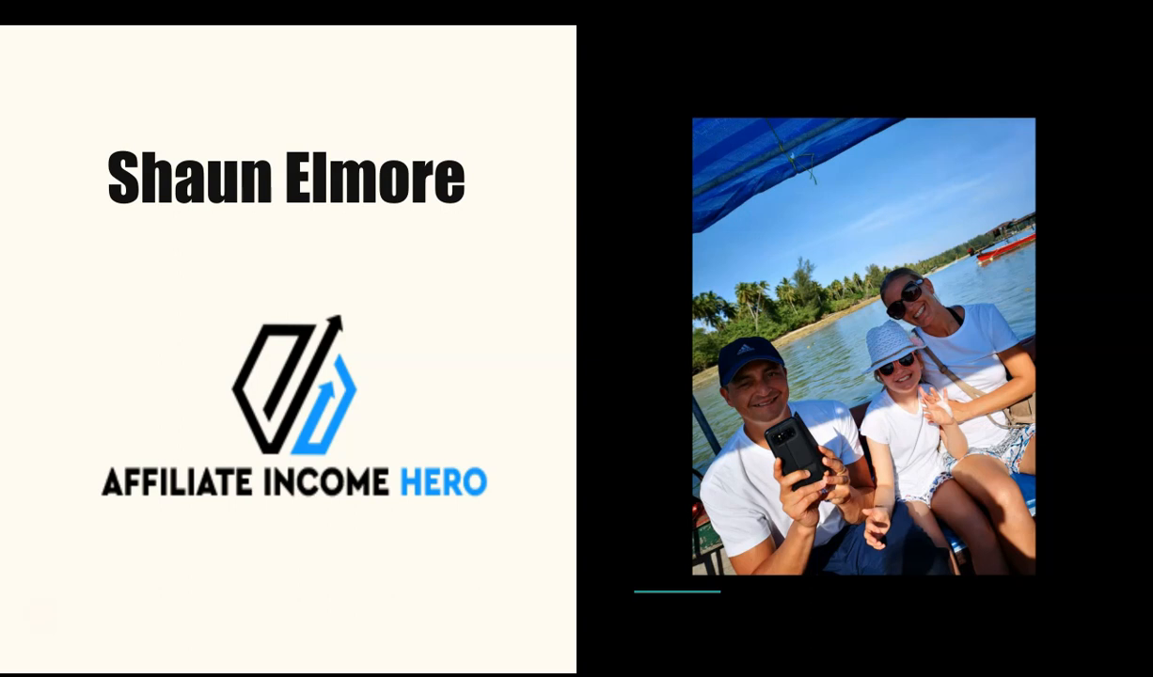
mouse_move(560, 493)
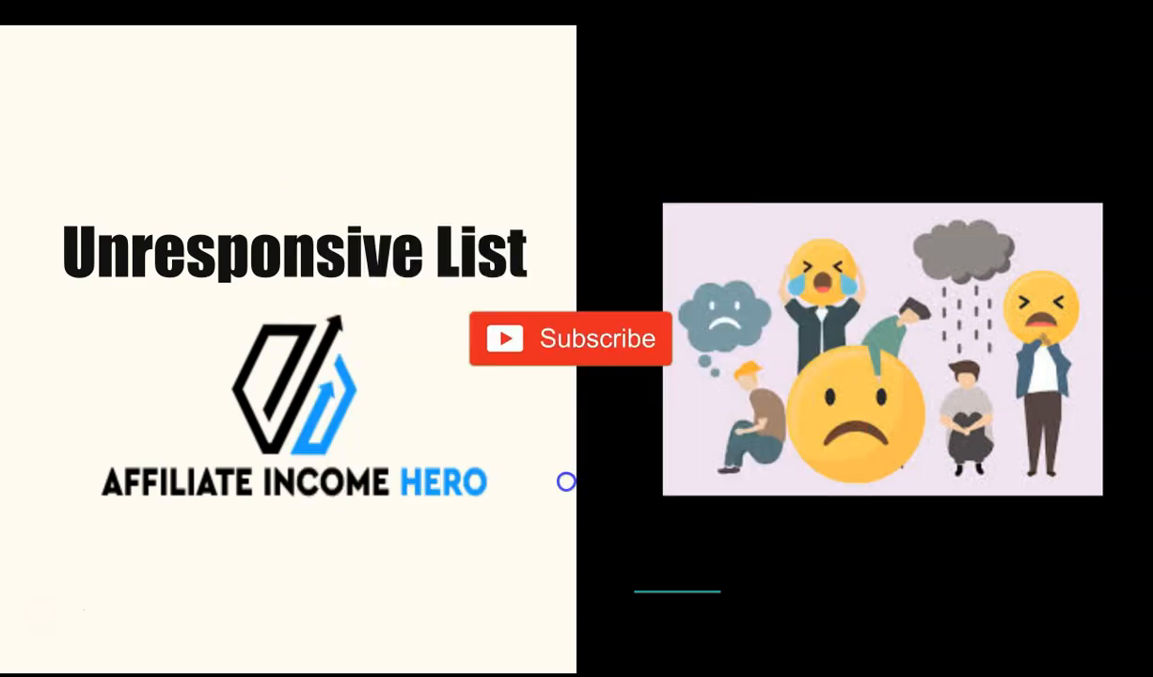
click(570, 338)
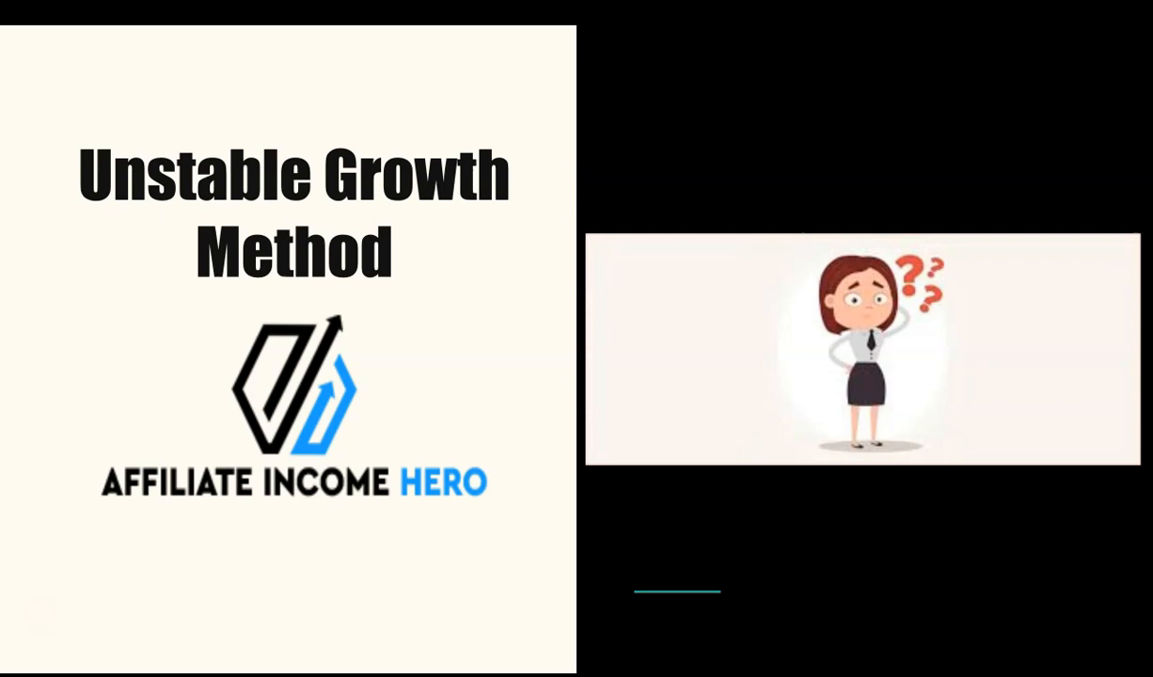
mouse_move(566, 485)
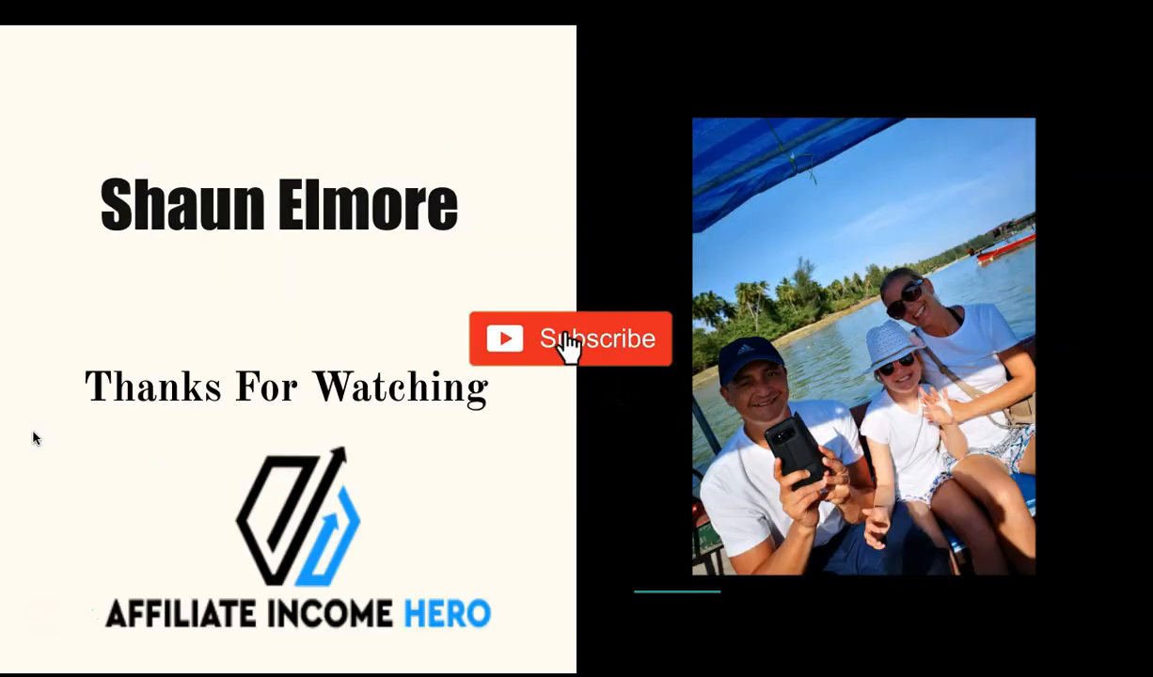
click(570, 339)
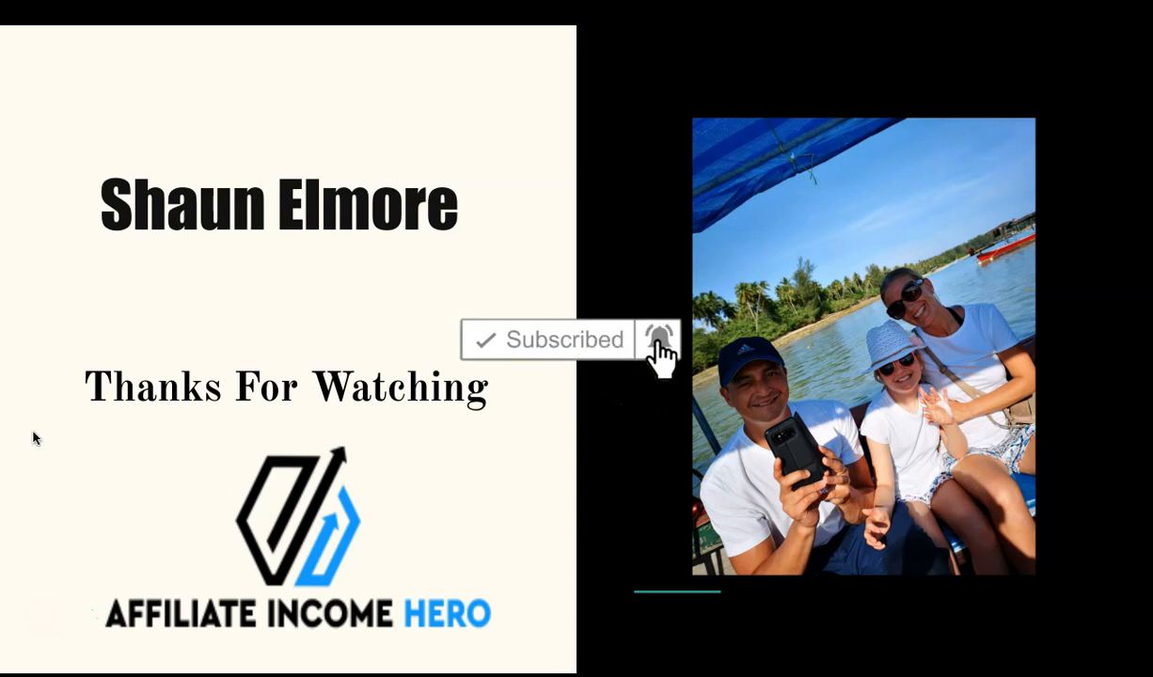